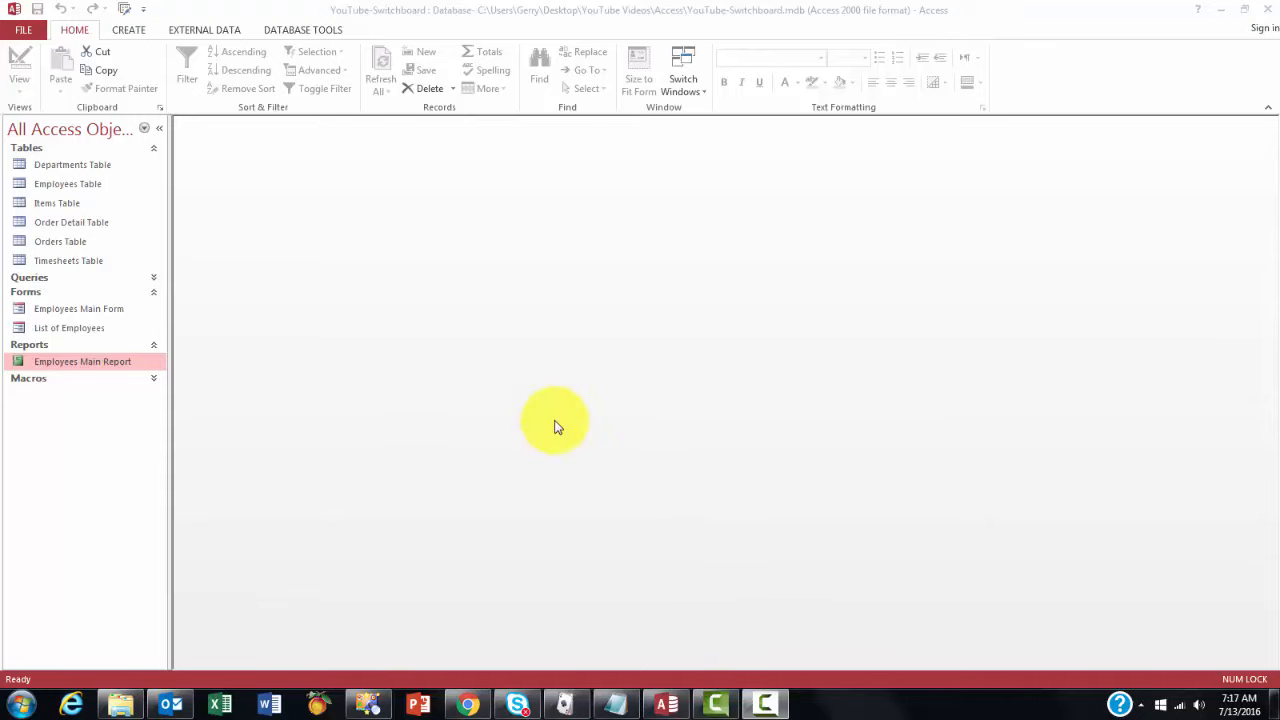
pyautogui.moveTo(448, 387)
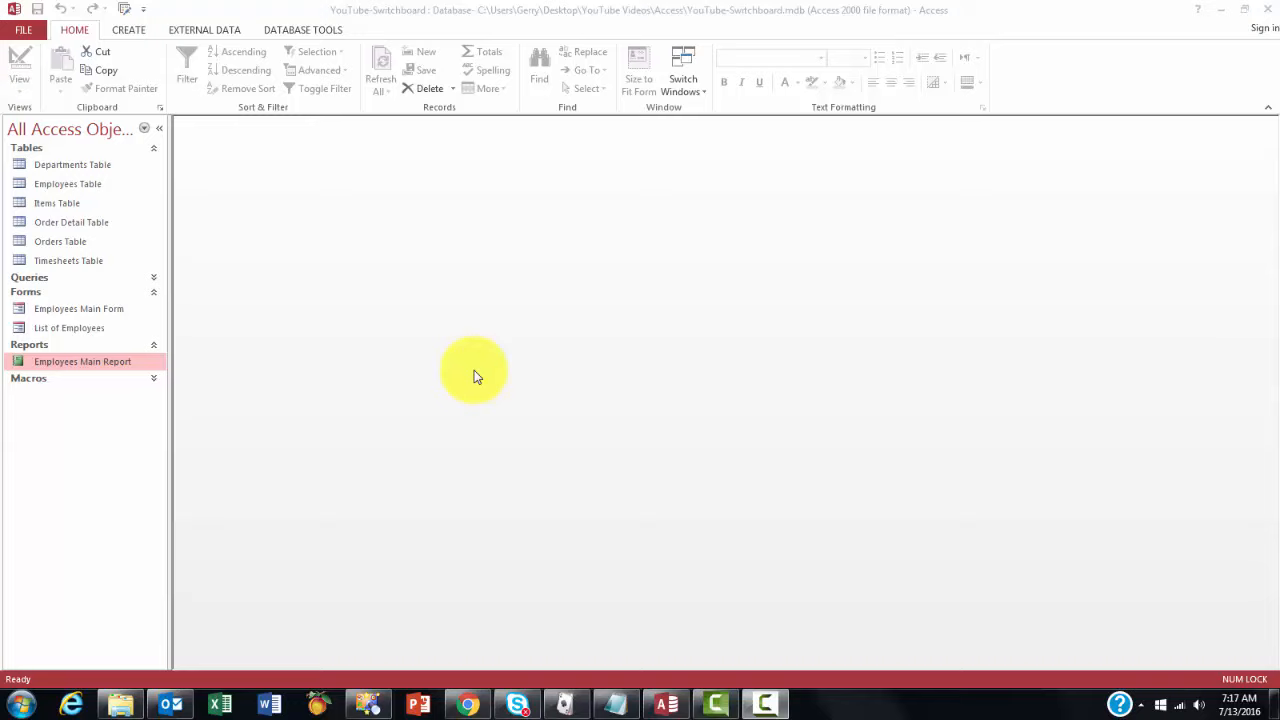
# Show the Database Tools ribbon commands for the YouTube-Switchboard database
pyautogui.click(303, 29)
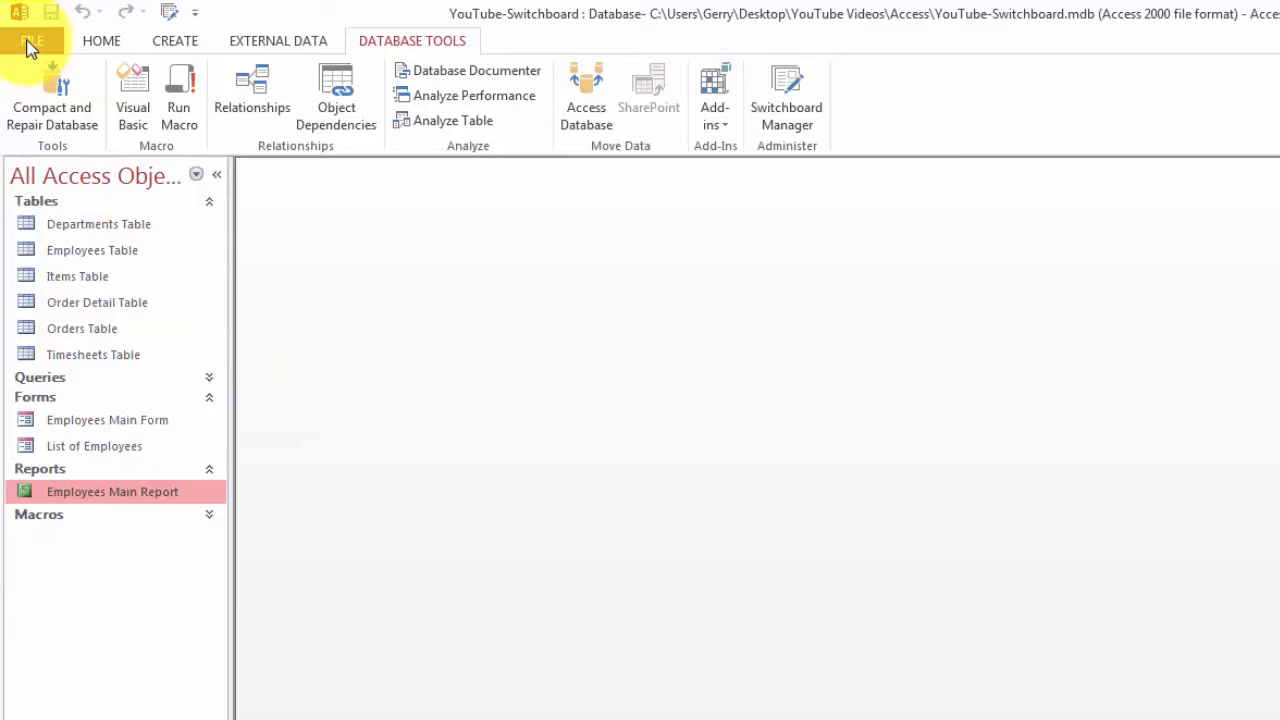
pyautogui.click(32, 41)
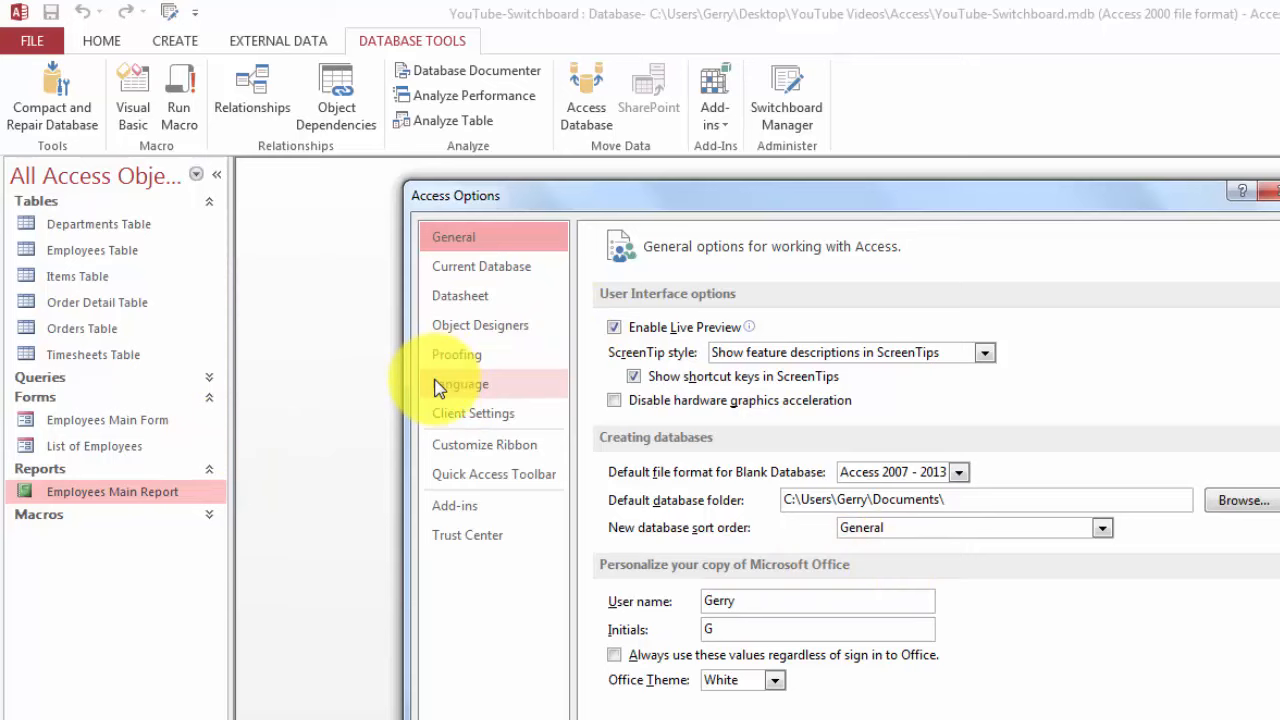
pyautogui.click(484, 444)
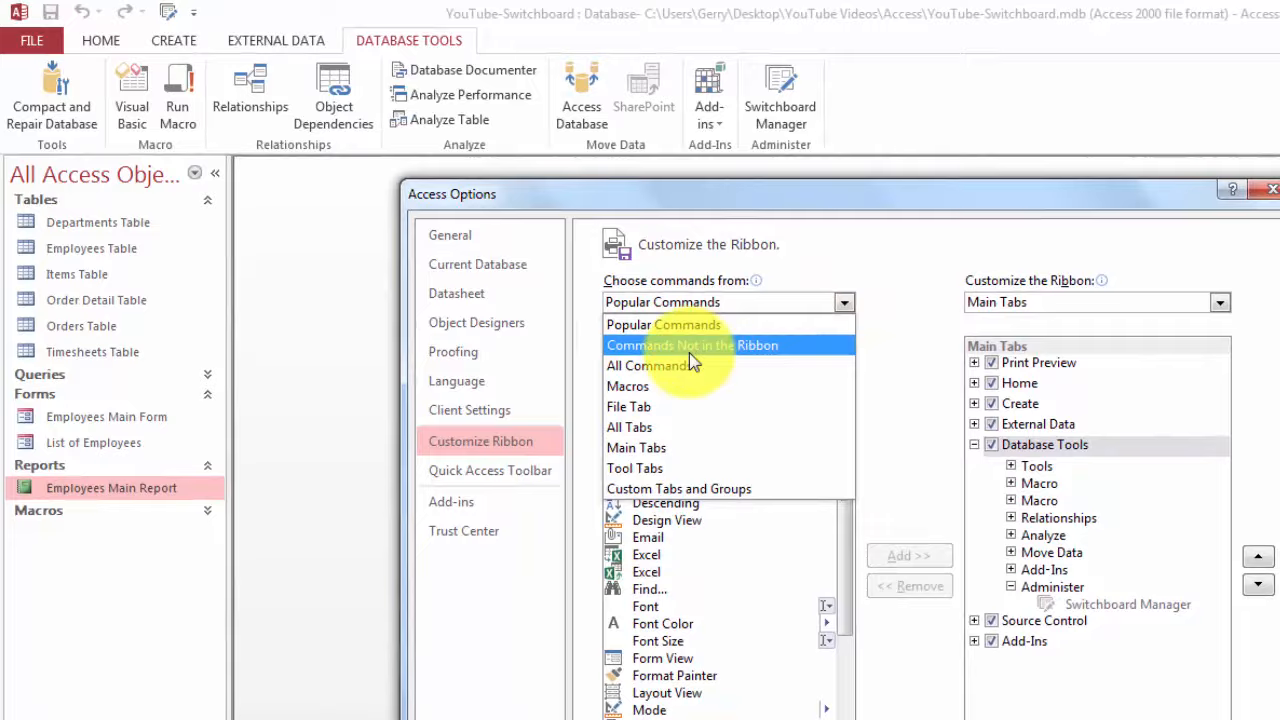
pyautogui.click(691, 345)
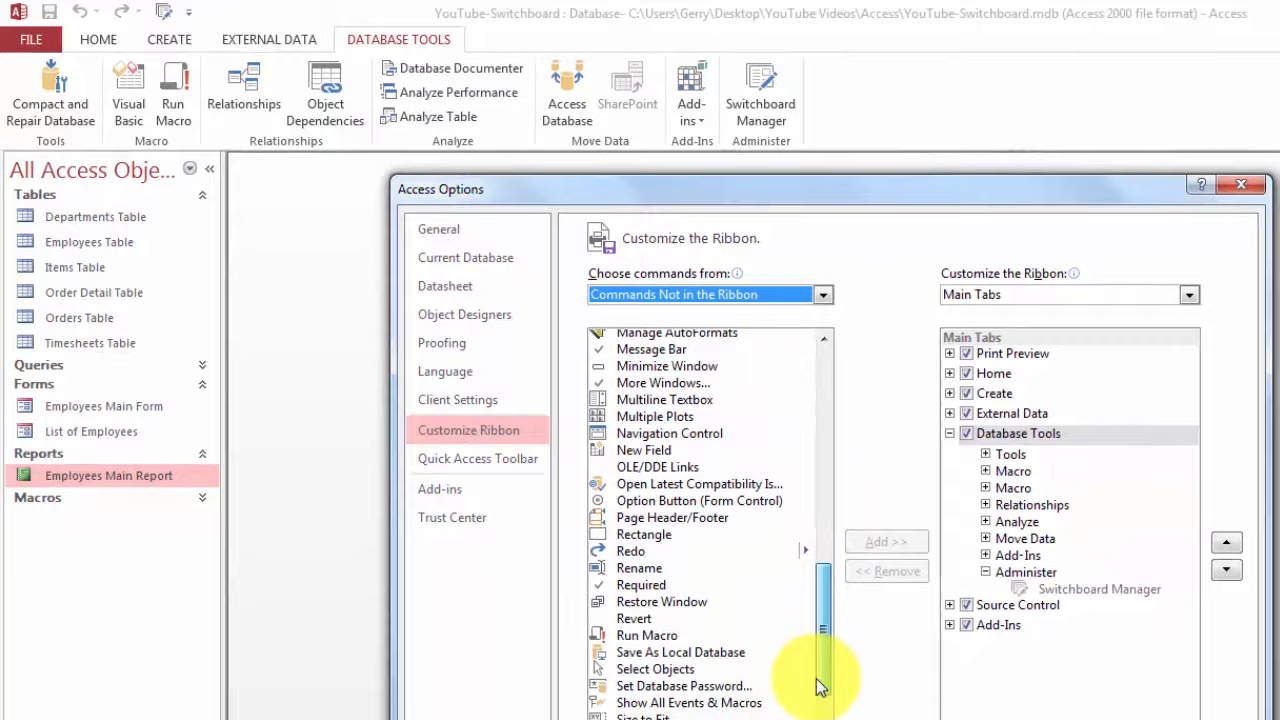
pyautogui.click(1241, 184)
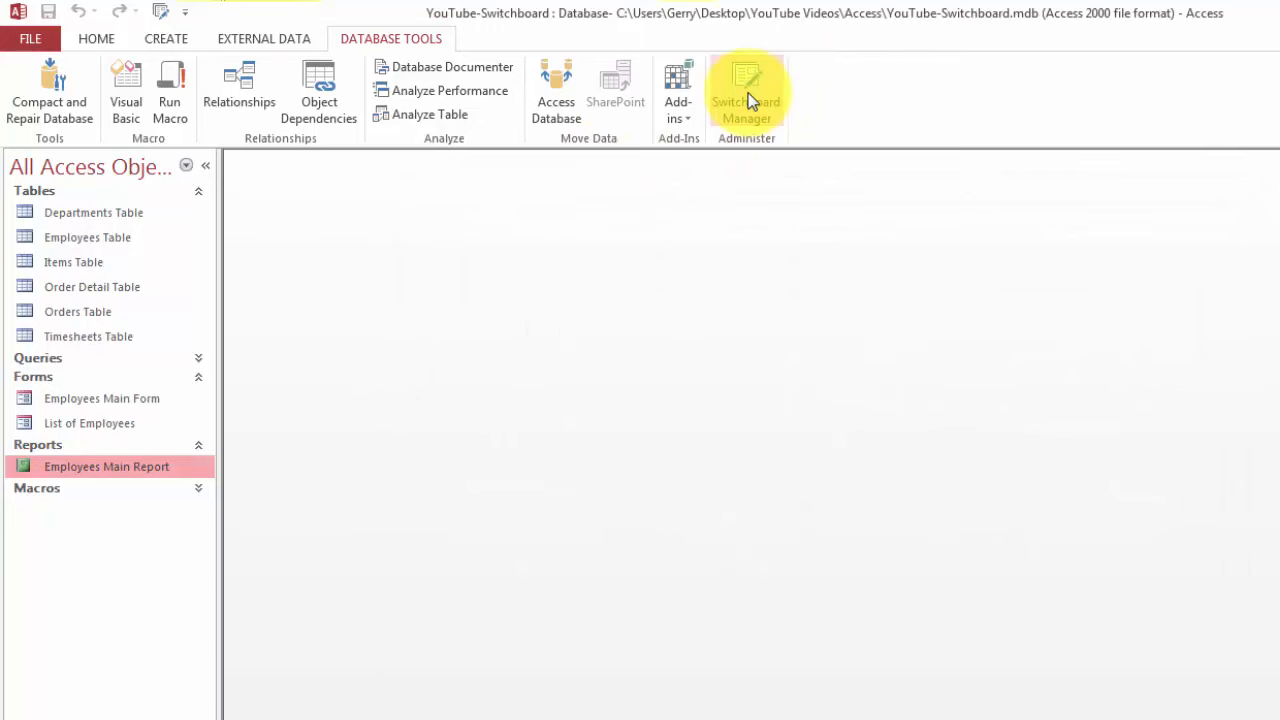
# Create a switchboard with Switchboard Manager and edit the Main Switchboard (Default) page
pyautogui.click(746, 90)
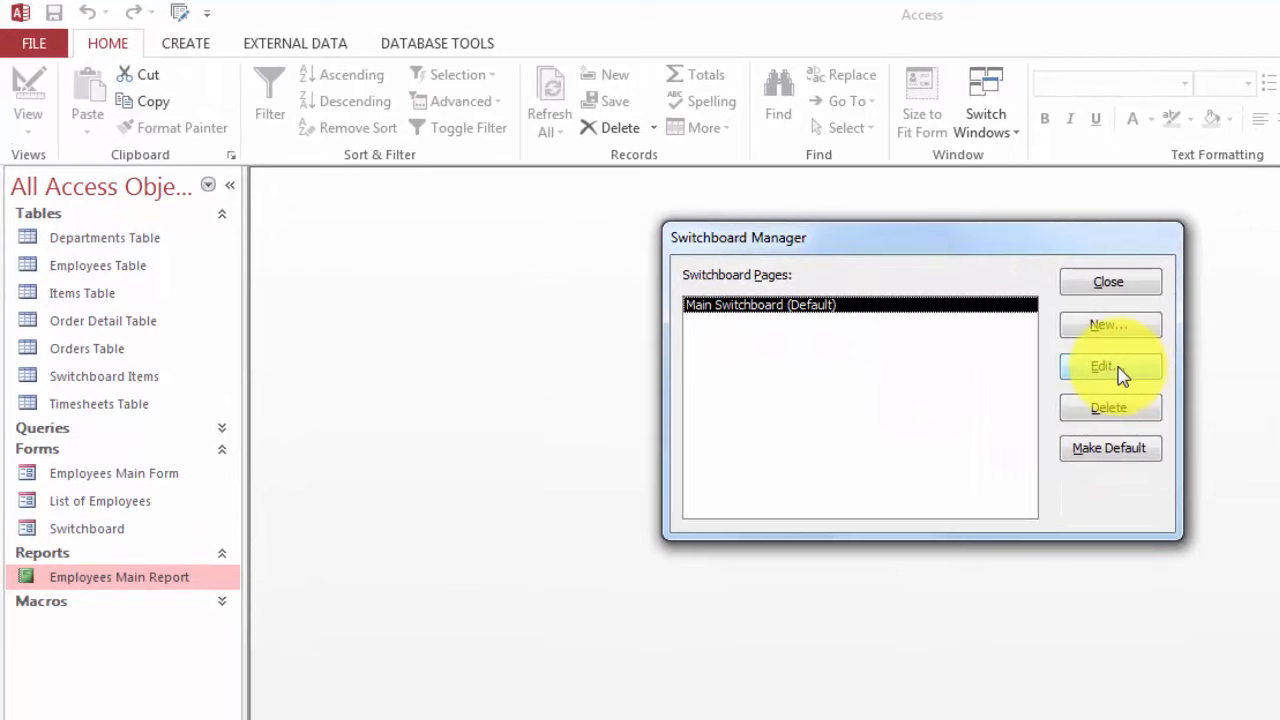
pyautogui.click(1108, 366)
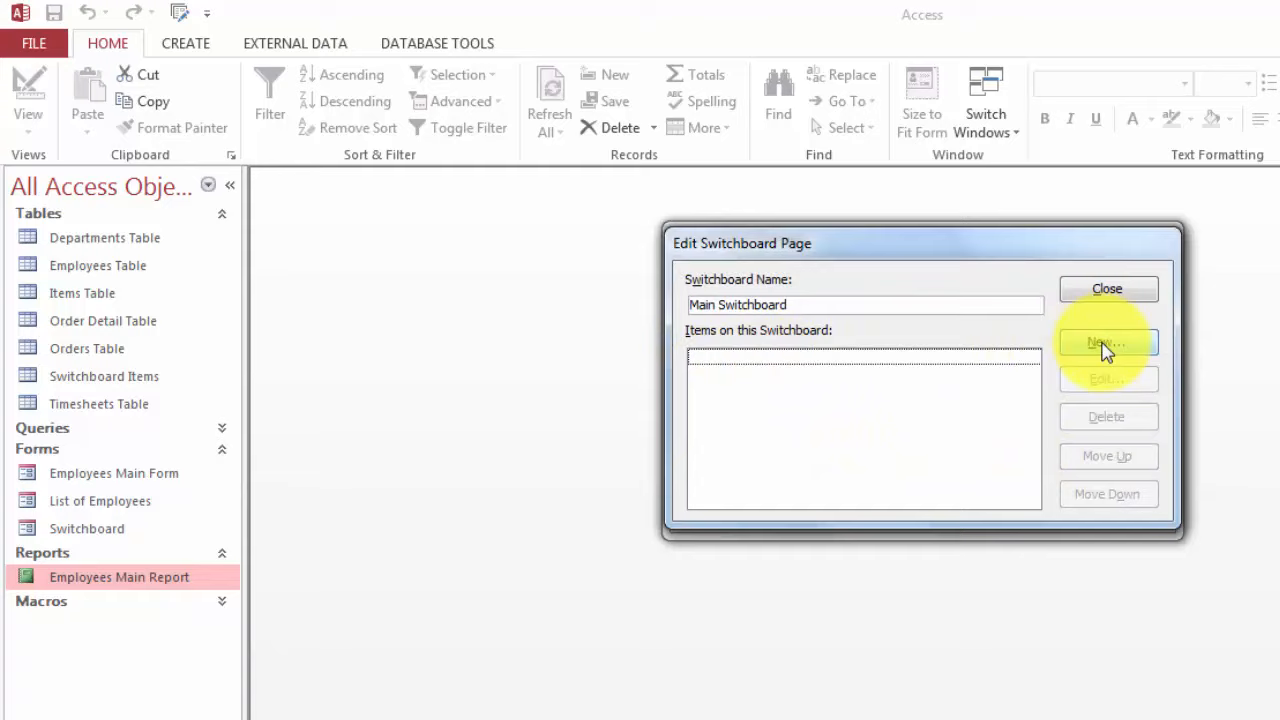
# Add an 'Employees Main Form' item that opens Employees Main Form in edit mode
pyautogui.click(1107, 343)
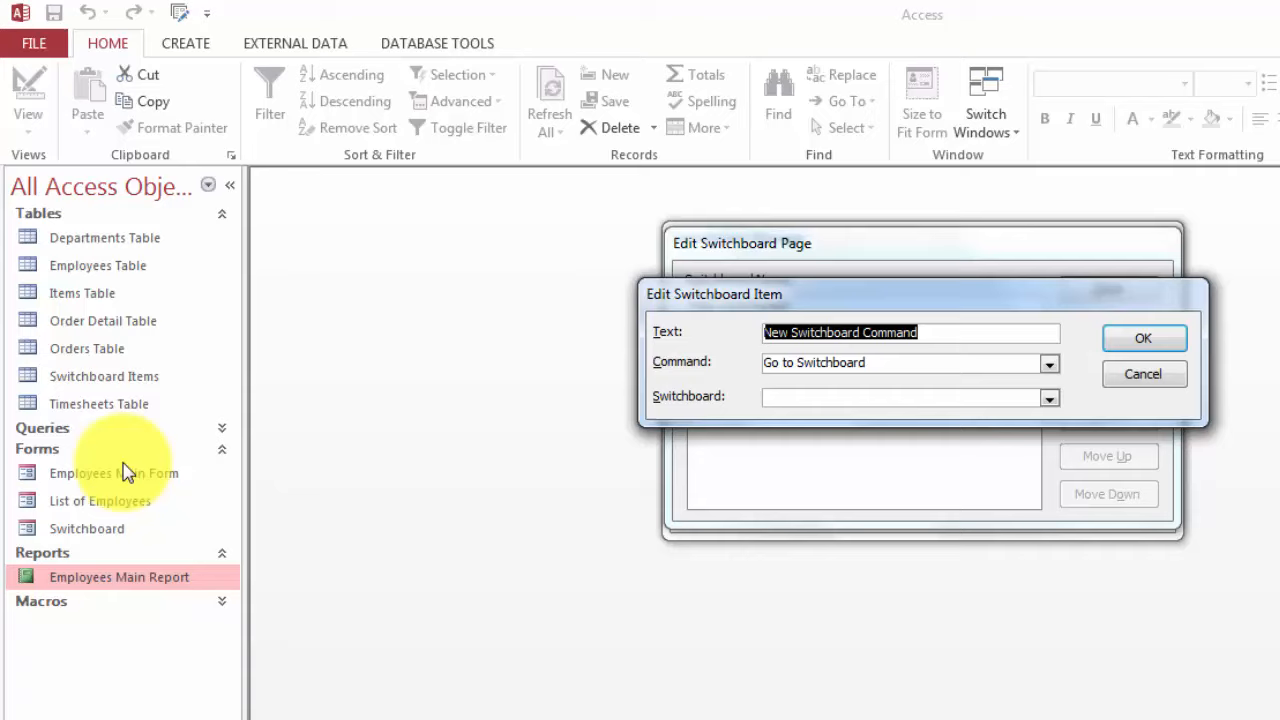
pyautogui.moveTo(120, 575)
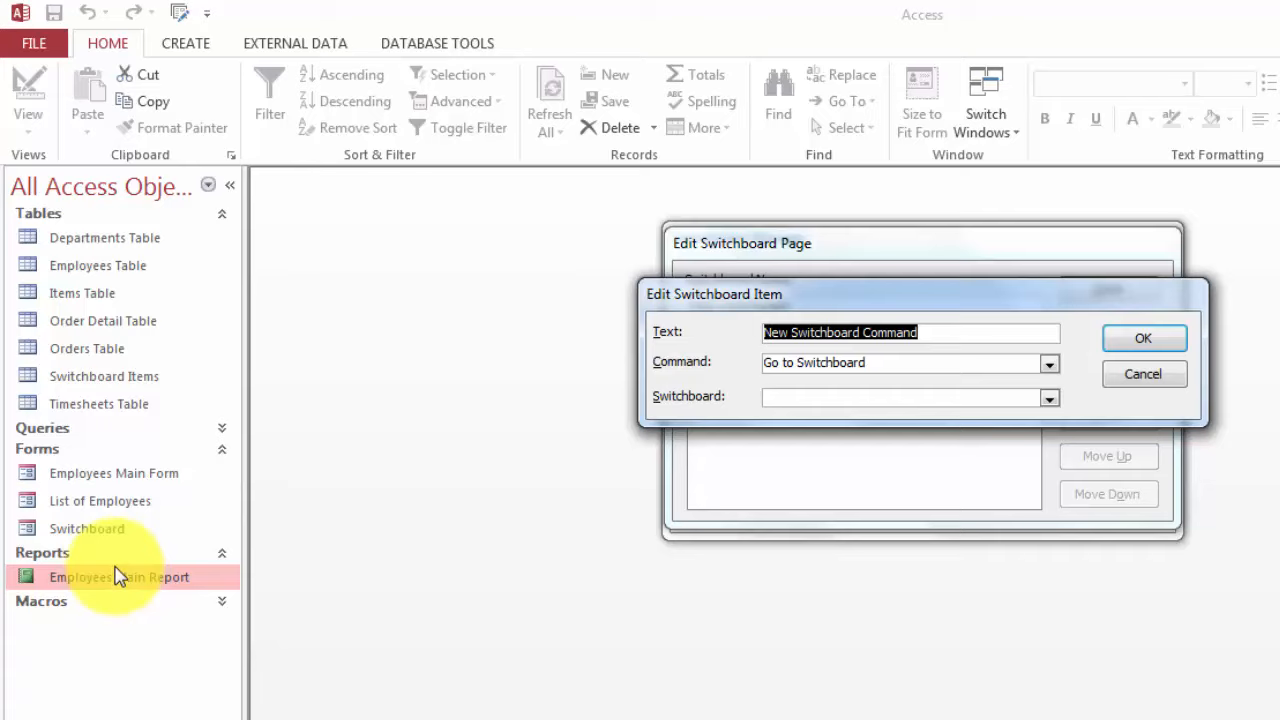
pyautogui.write('Employees Main Form')
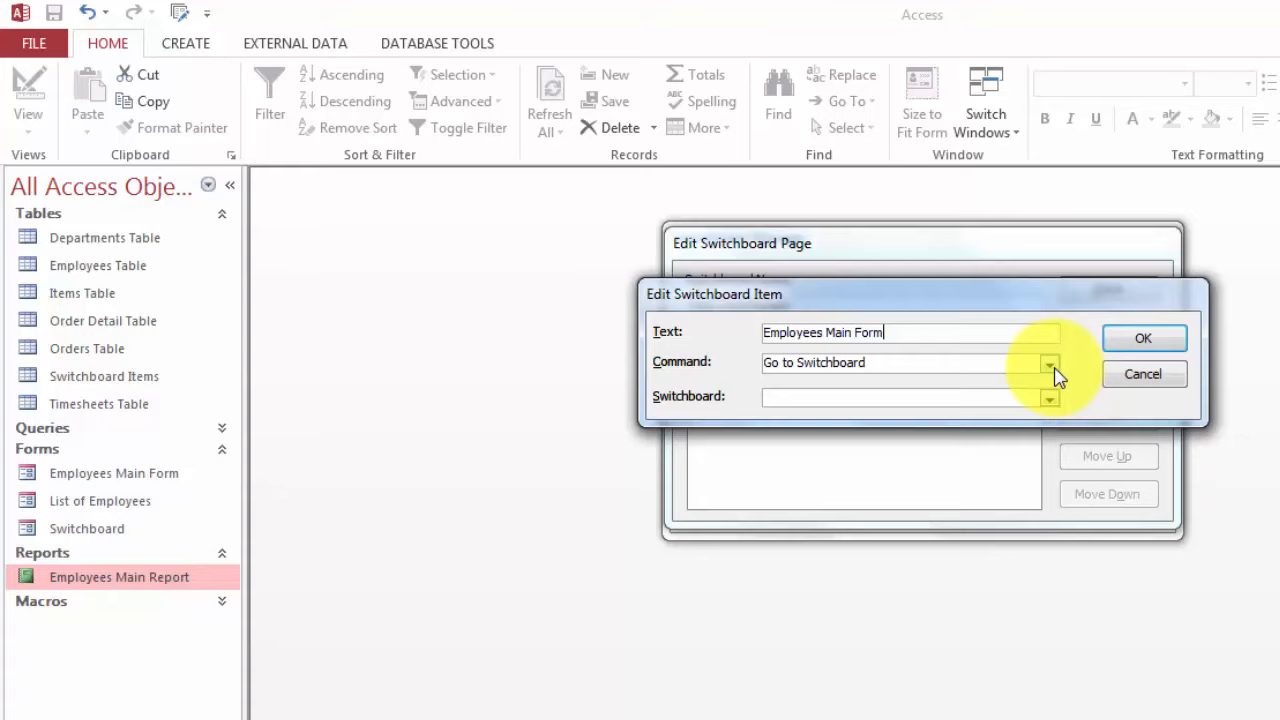
pyautogui.click(1049, 362)
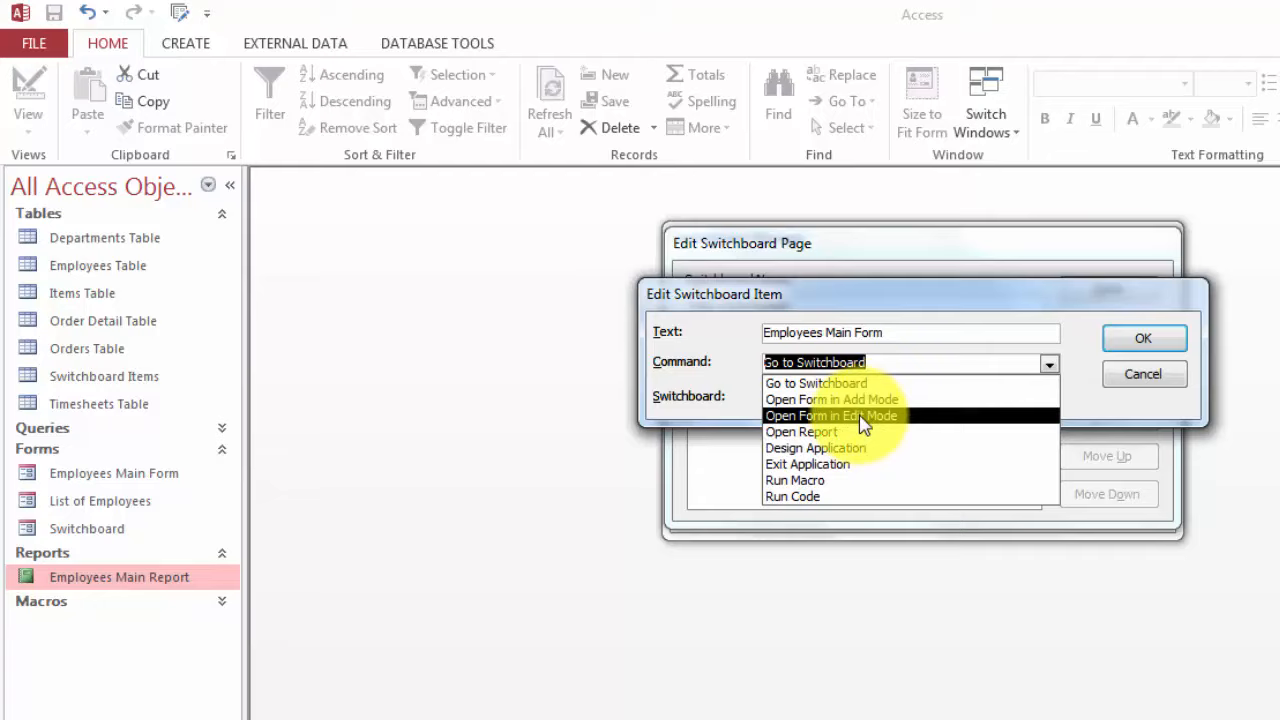
pyautogui.click(831, 415)
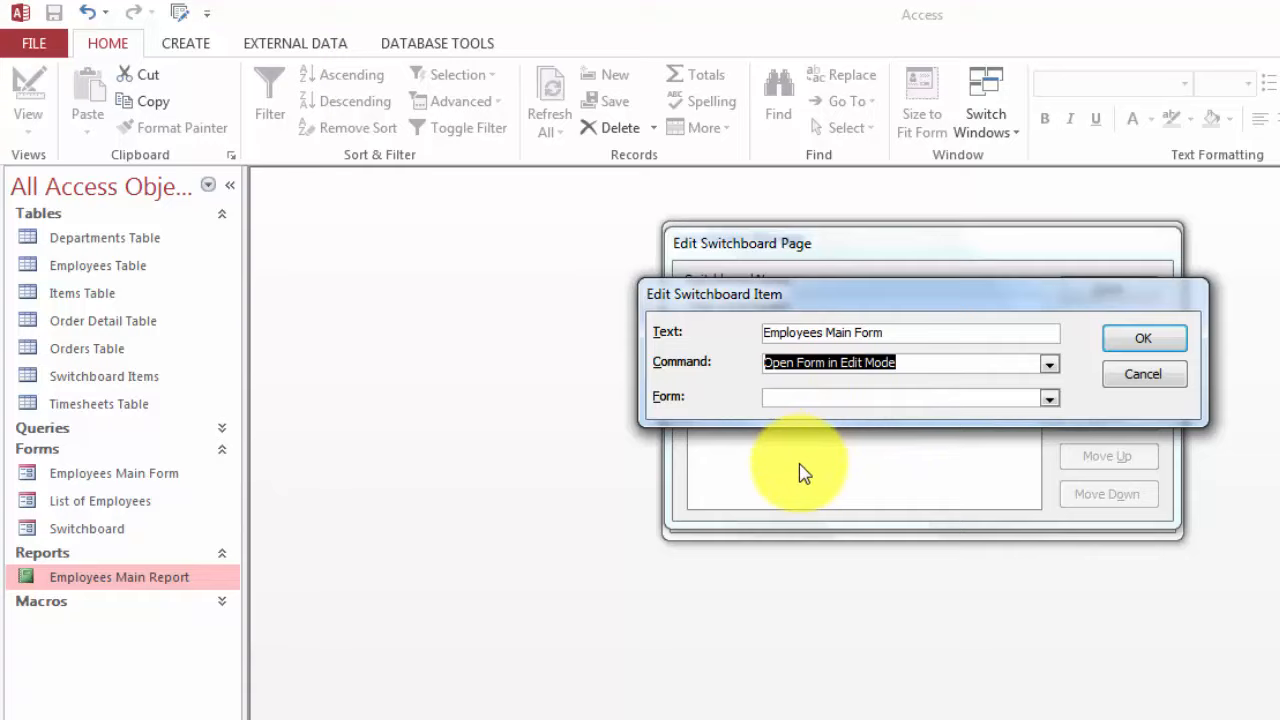
pyautogui.click(1048, 397)
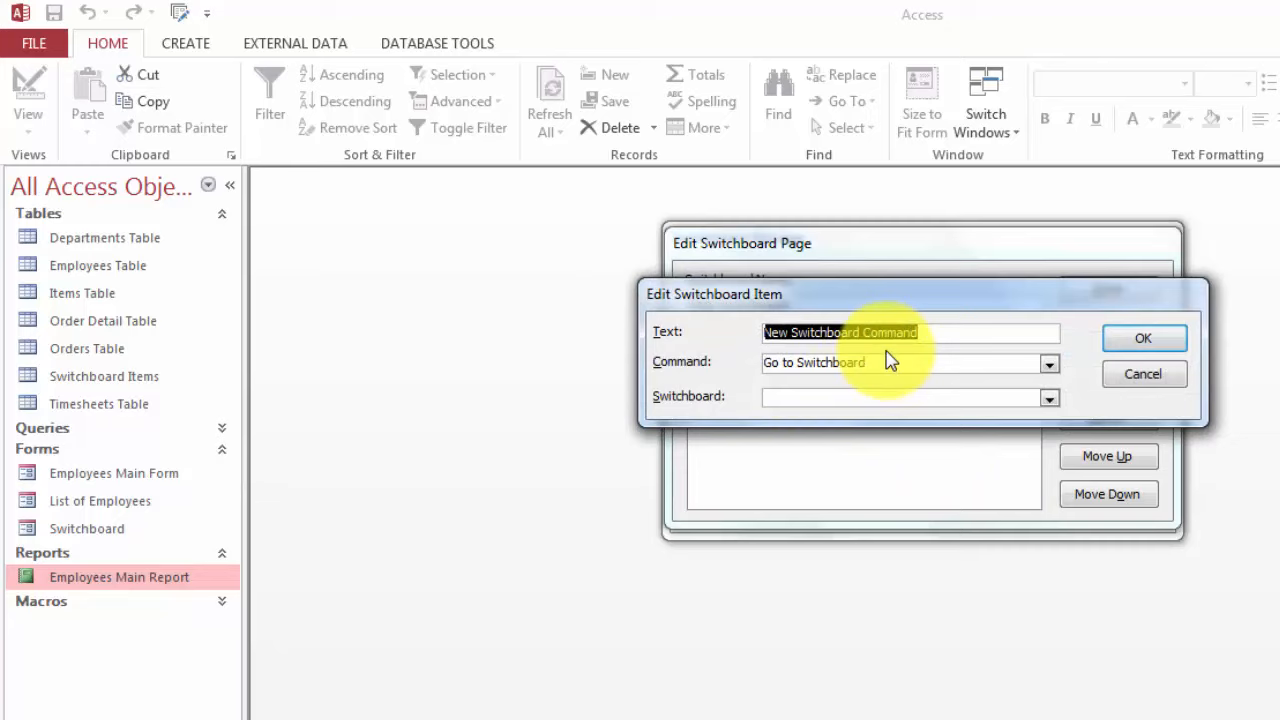
# Add 'List of Employees' and 'Emloyees Report' items, the latter opening Employees Main Report
pyautogui.write('List of Employees')
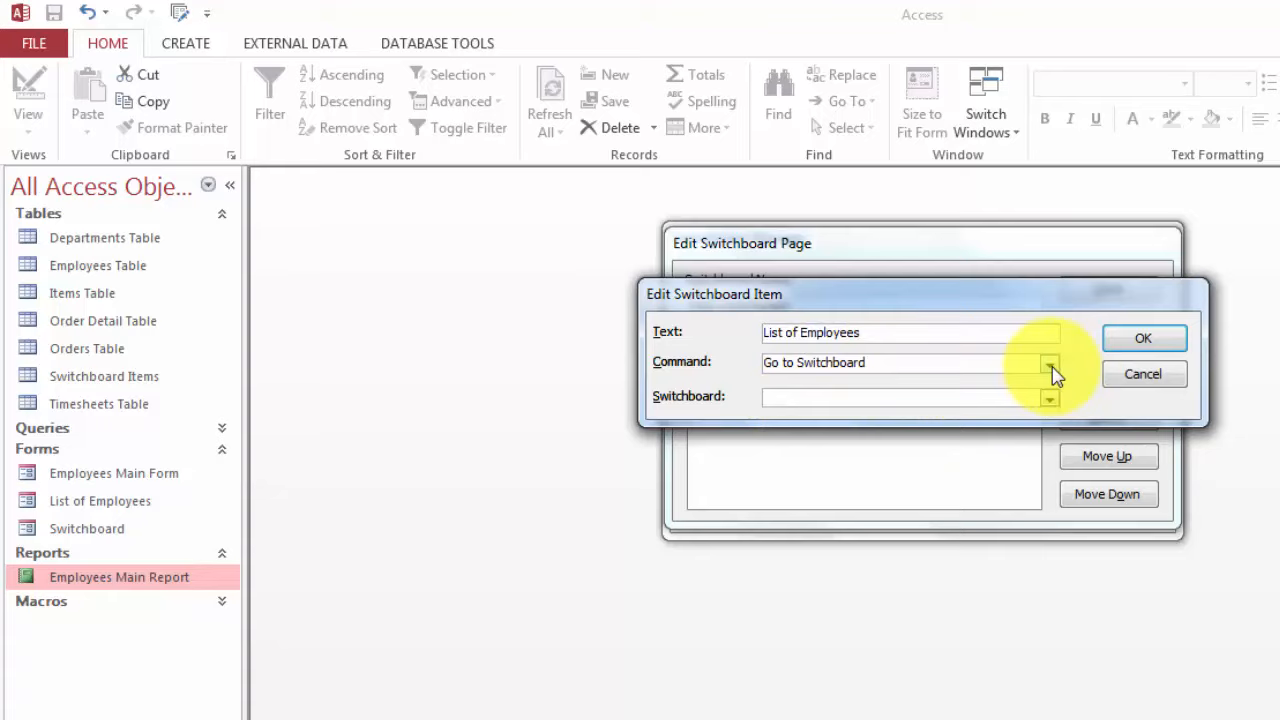
pyautogui.click(1049, 362)
pyautogui.write('Emloyees Report')
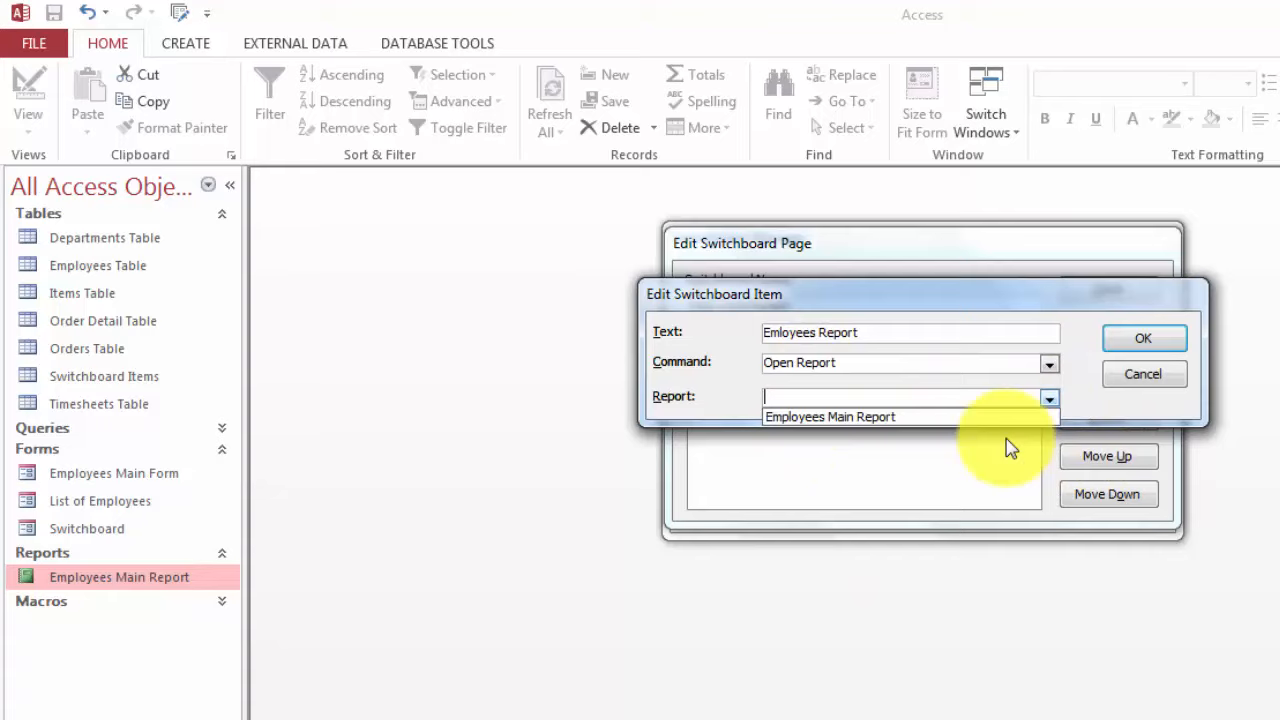
pyautogui.click(1143, 338)
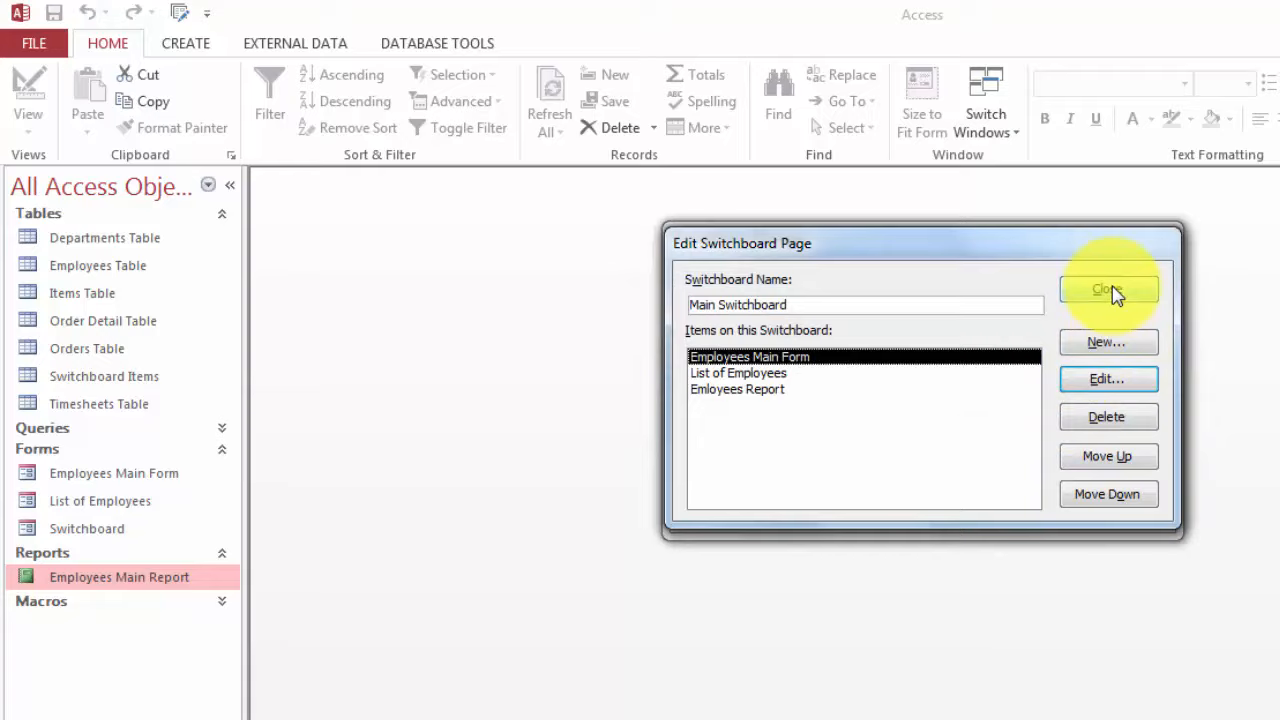
# Close the switchboard editor and open the Main Switchboard form maximized
pyautogui.click(1108, 289)
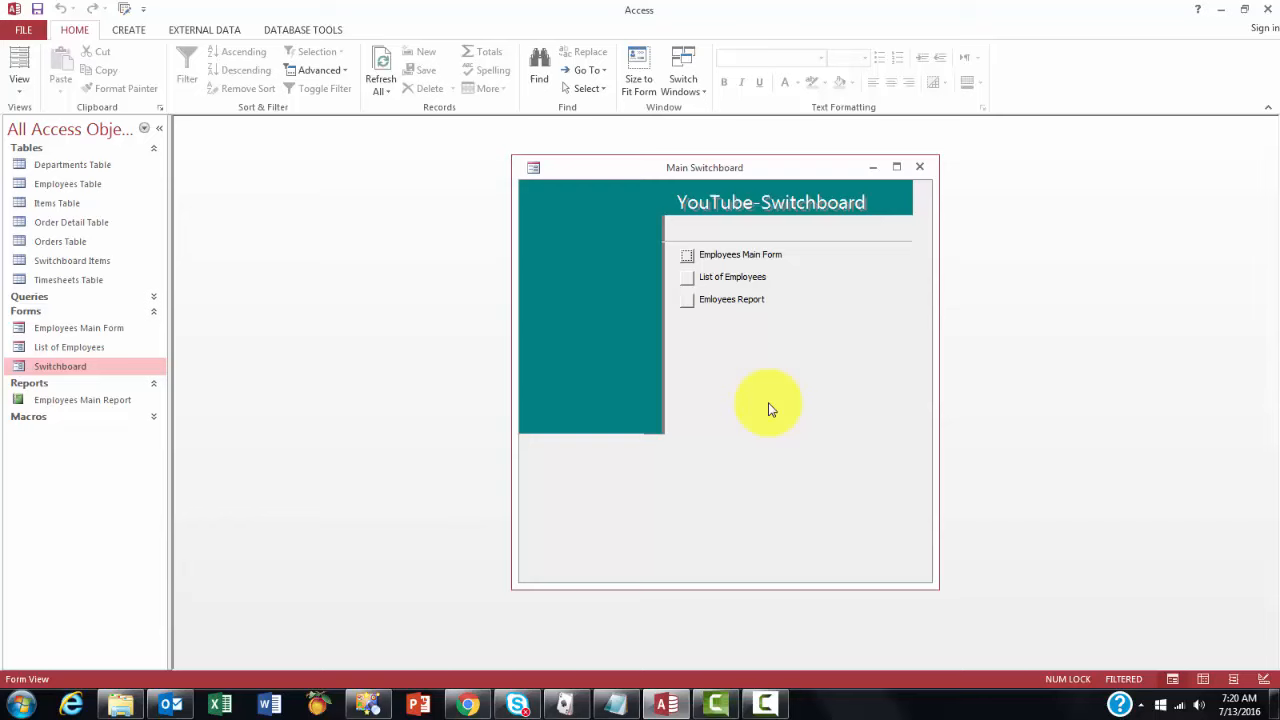
pyautogui.click(740, 254)
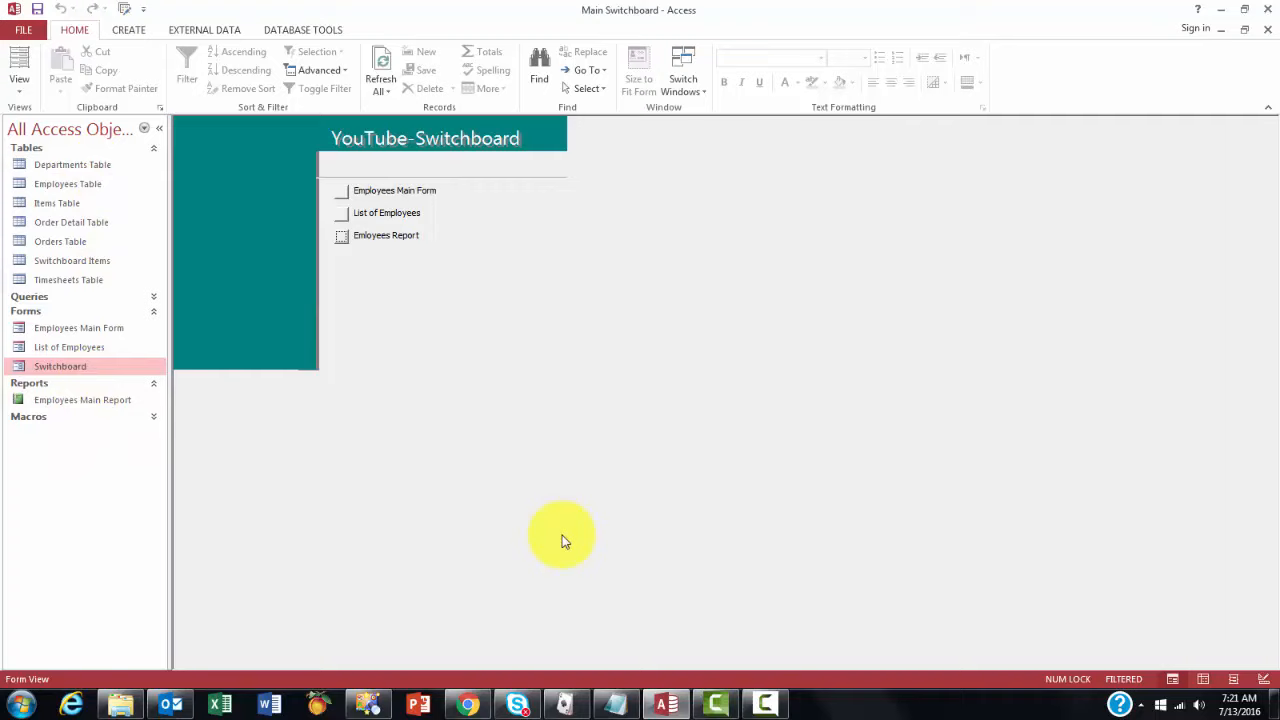
pyautogui.moveTo(555, 375)
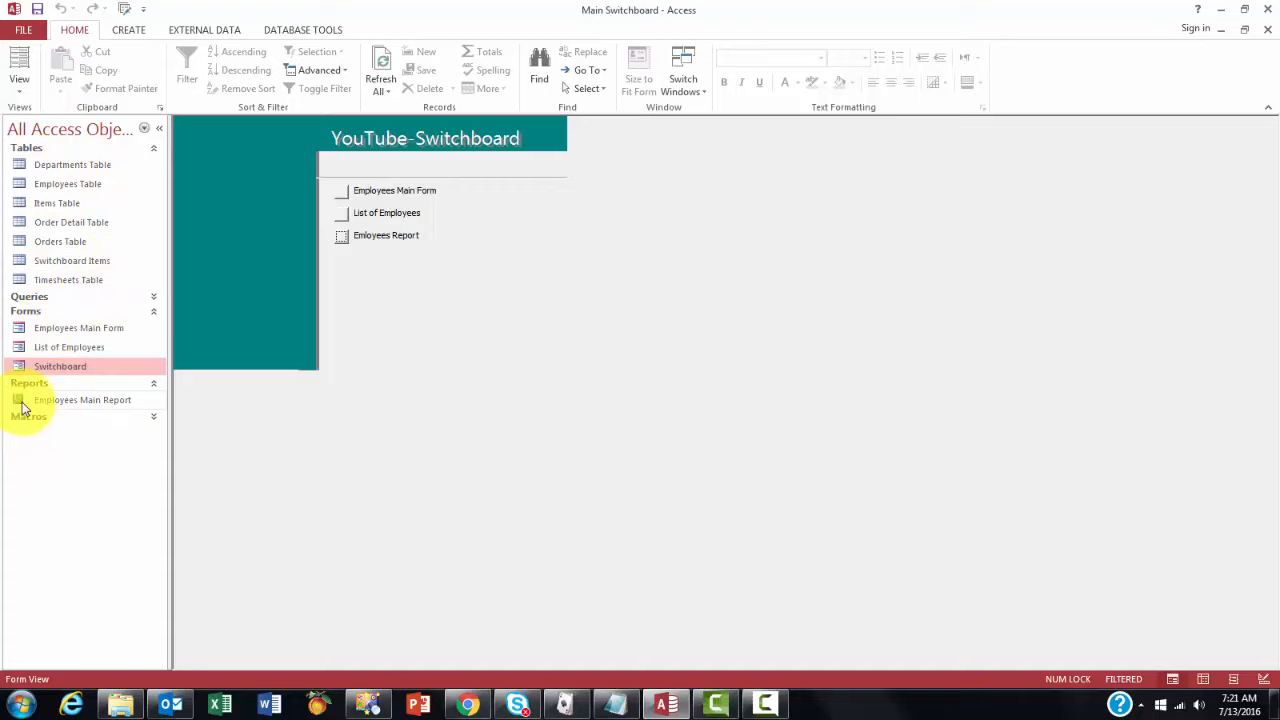
# Set the Current Database Display Form option to Switchboard and acknowledge the reopen notice
pyautogui.click(23, 29)
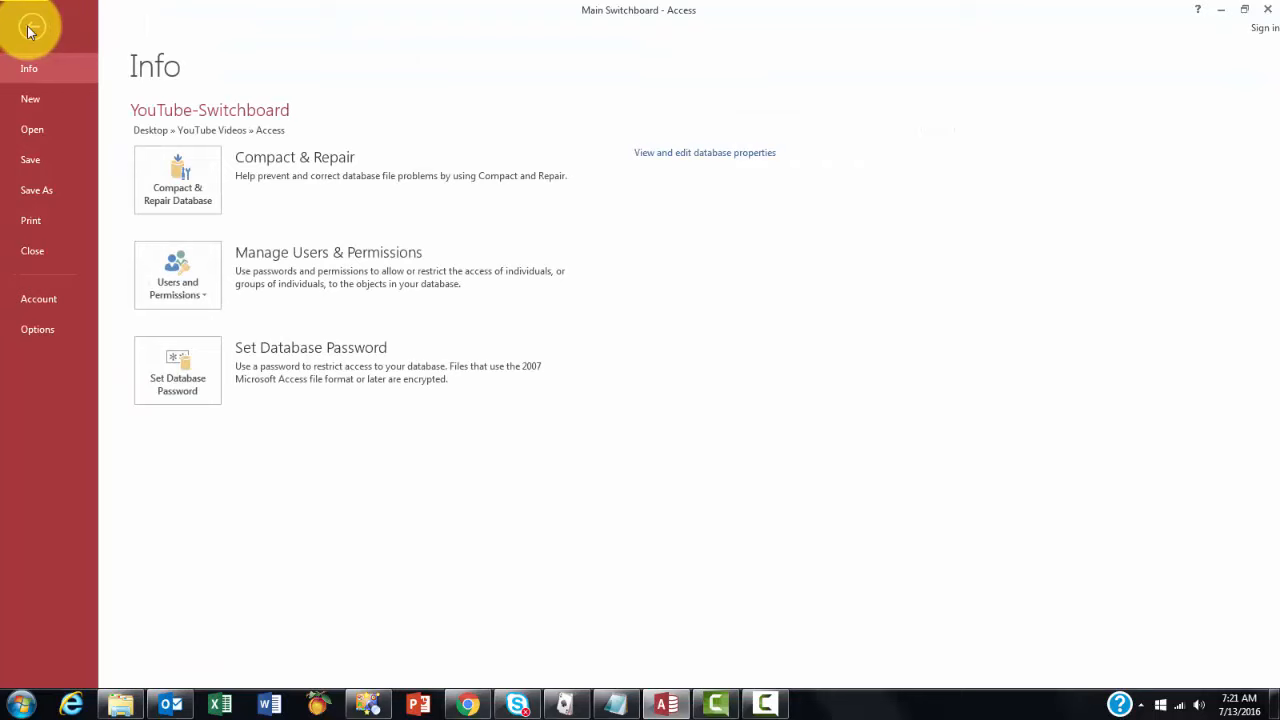
pyautogui.click(37, 329)
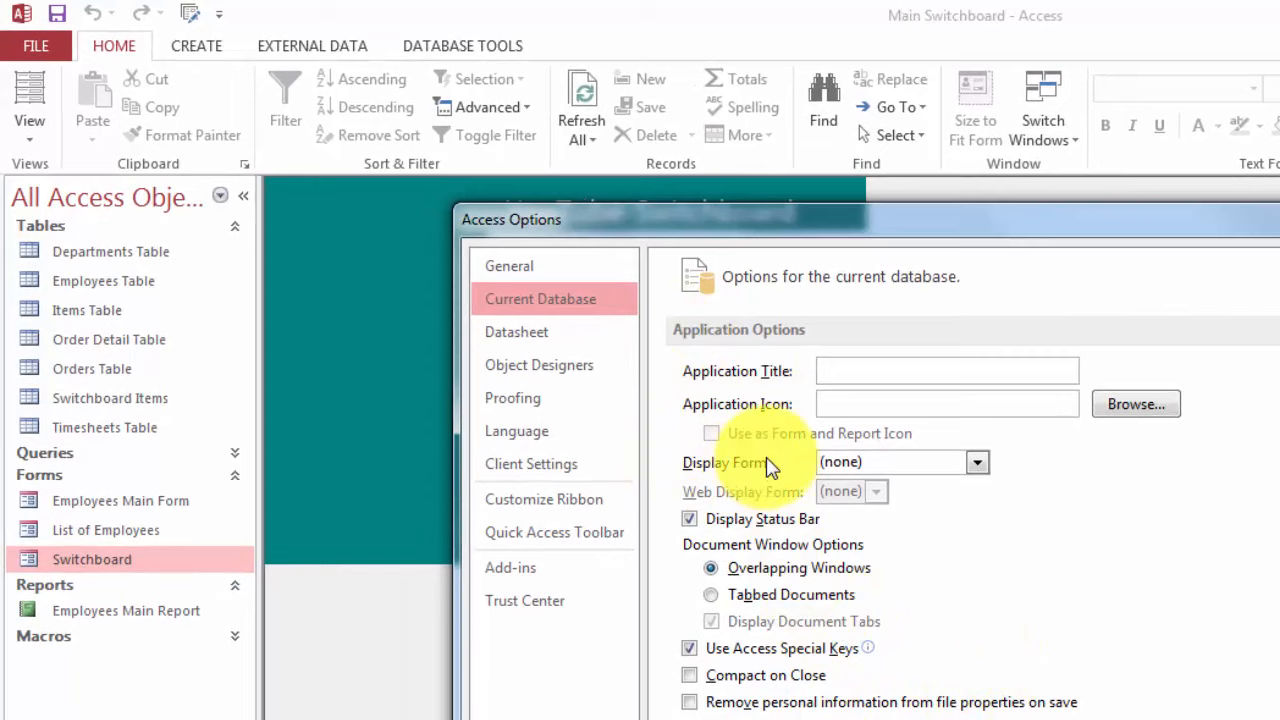
pyautogui.click(890, 461)
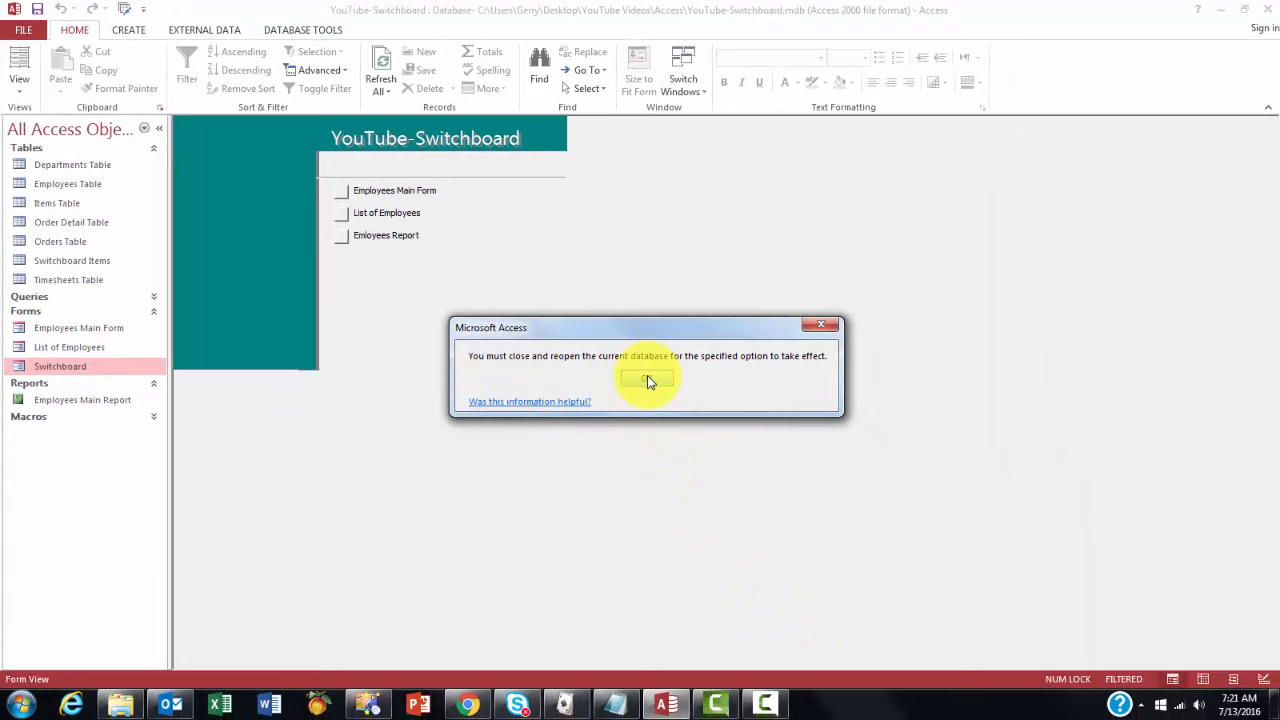
pyautogui.click(645, 380)
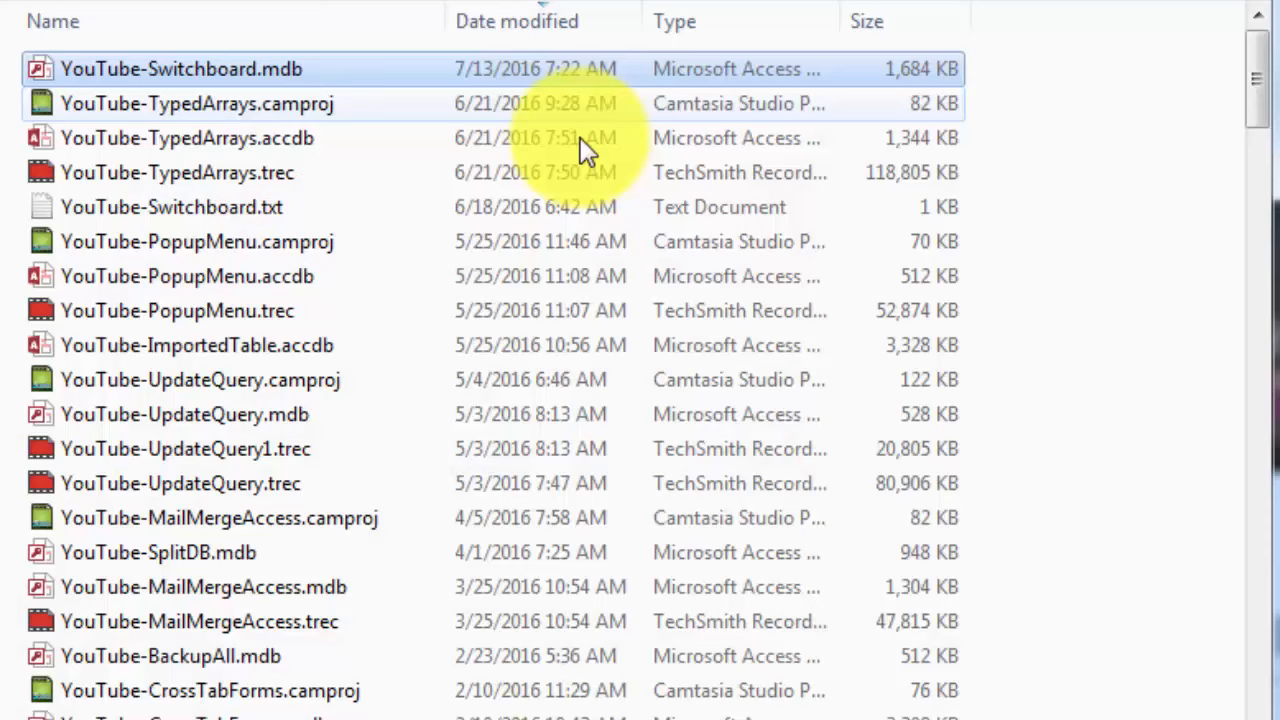
pyautogui.moveTo(195, 69)
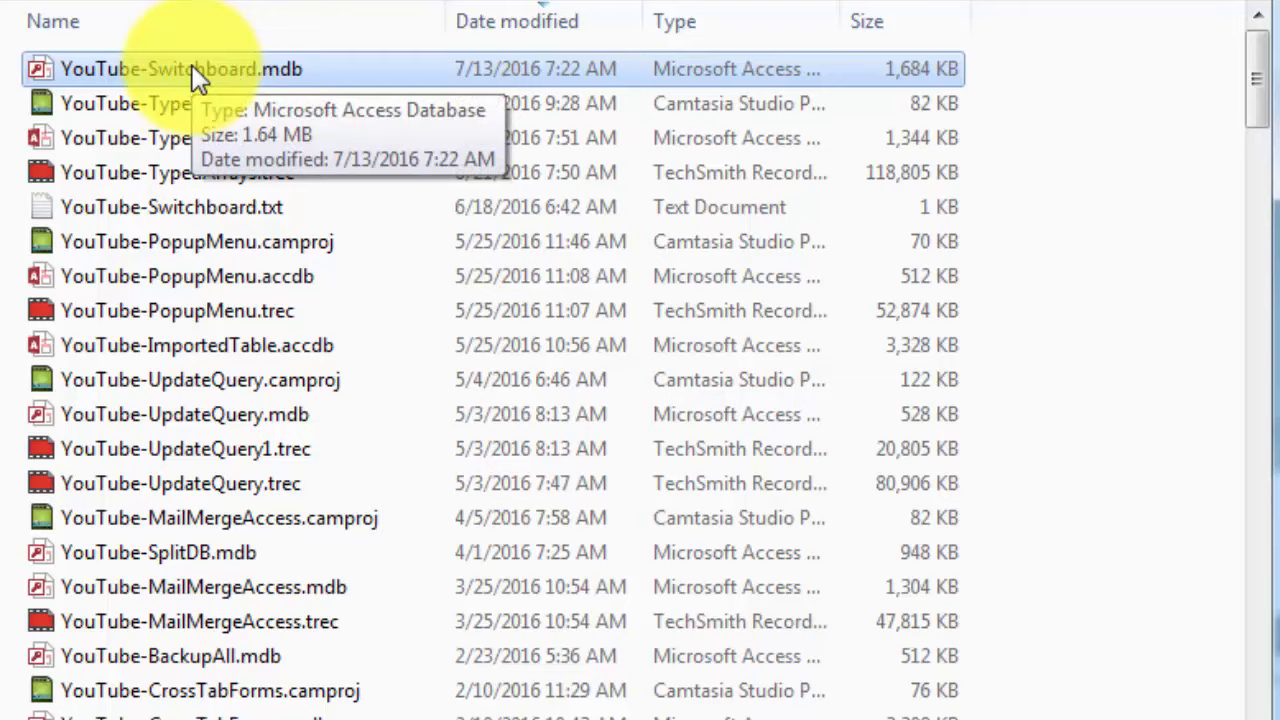
# Reopen YouTube-Switchboard.mdb from Windows Explorer so it starts on the Main Switchboard
pyautogui.doubleClick(180, 68)
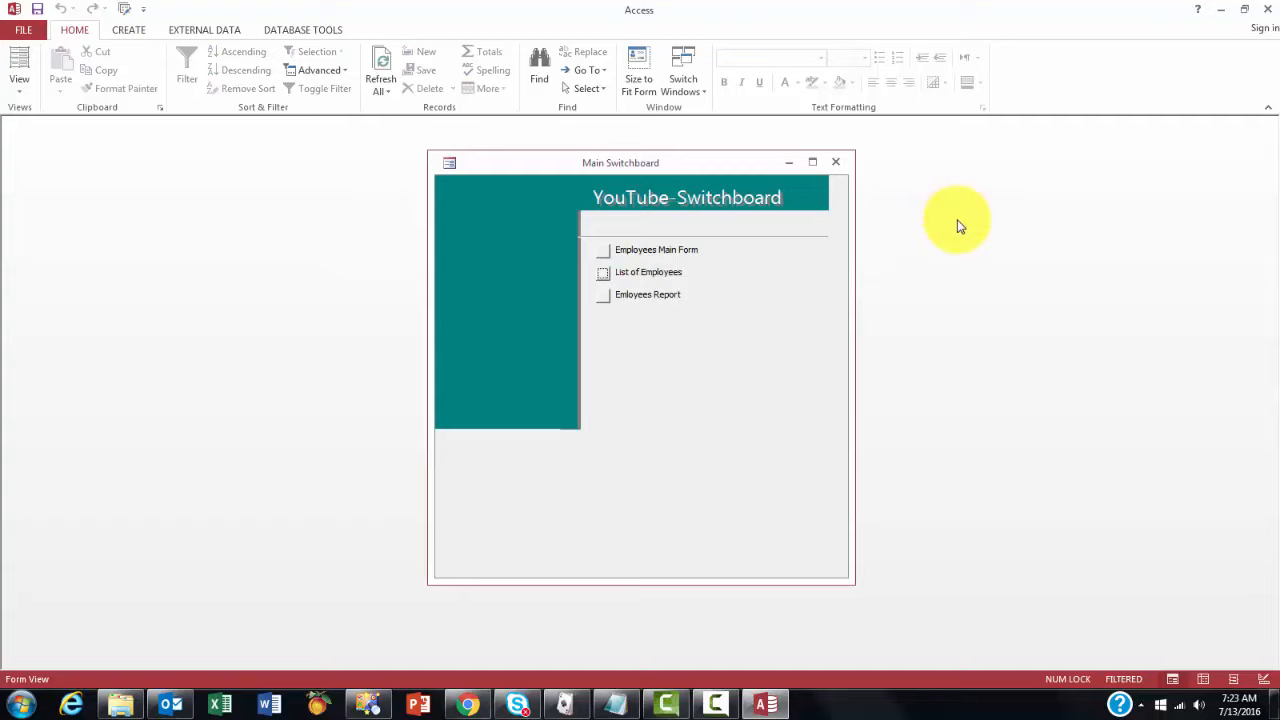
pyautogui.moveTo(157, 199)
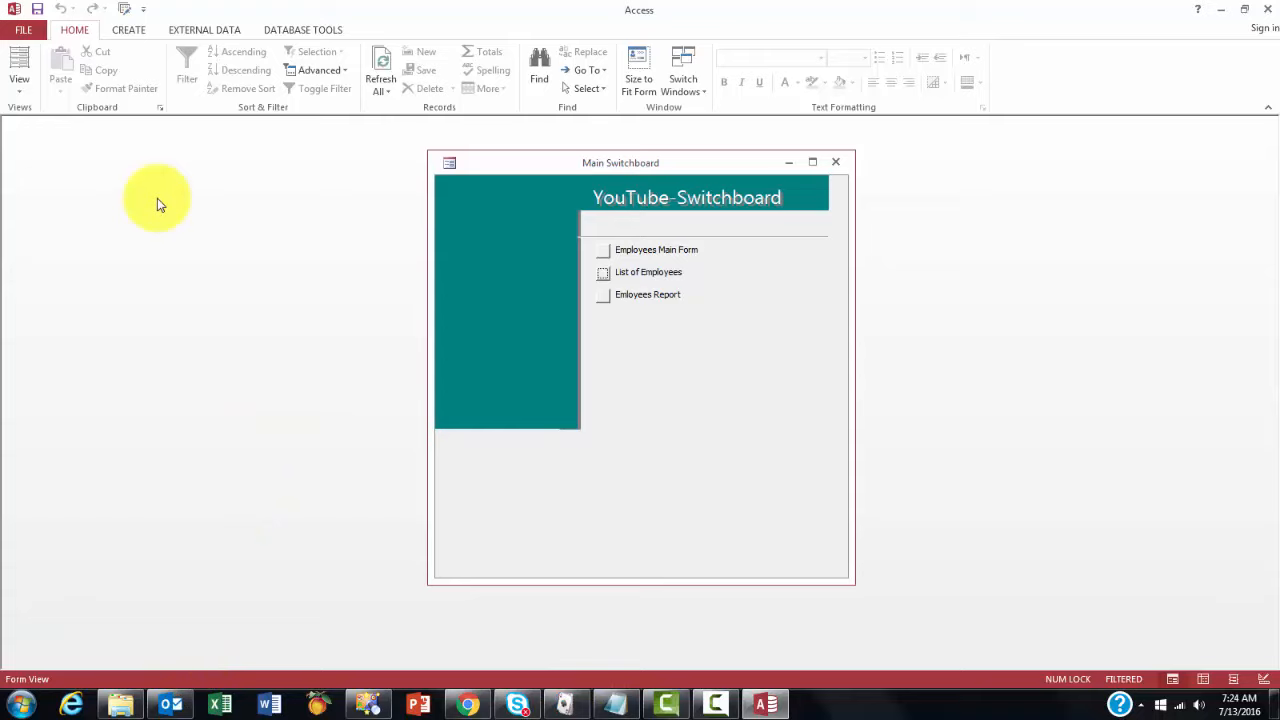
# Show the navigation pane beside the switchboard, then collapse it again
pyautogui.click(159, 130)
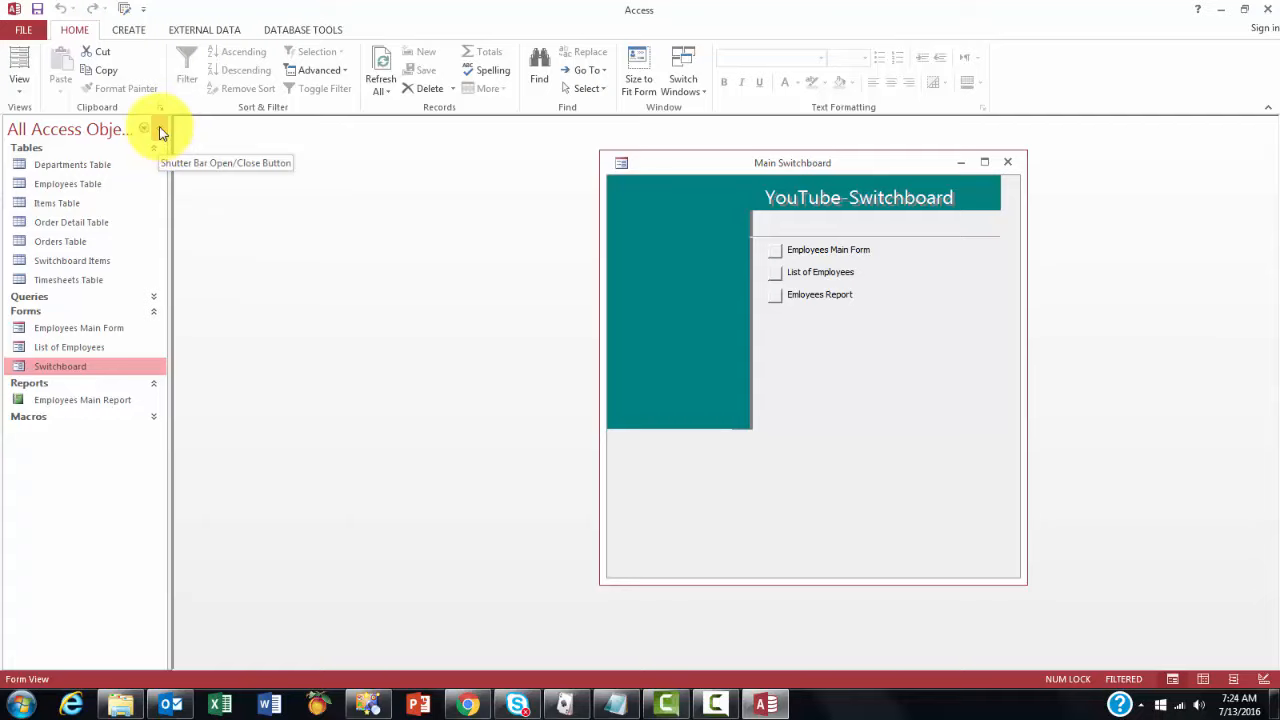
pyautogui.click(160, 129)
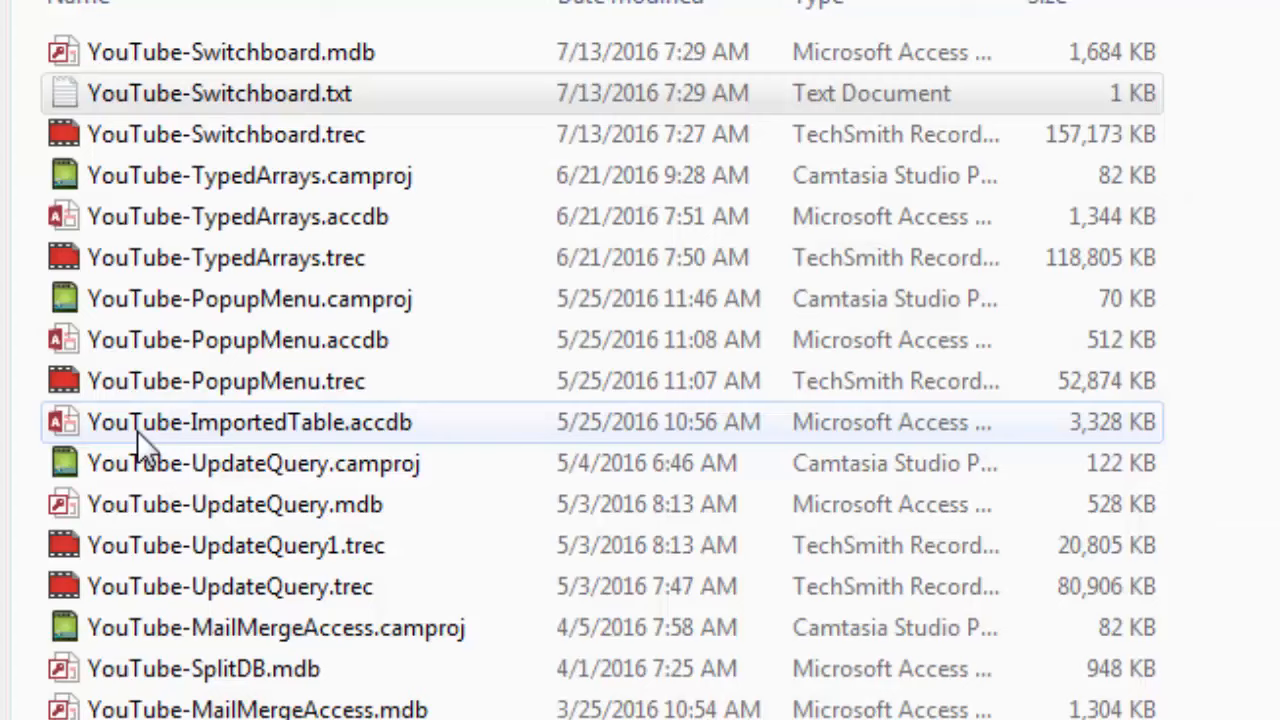
# Reopen the database again, landing on an empty workspace with the navigation pane collapsed
pyautogui.click(230, 52)
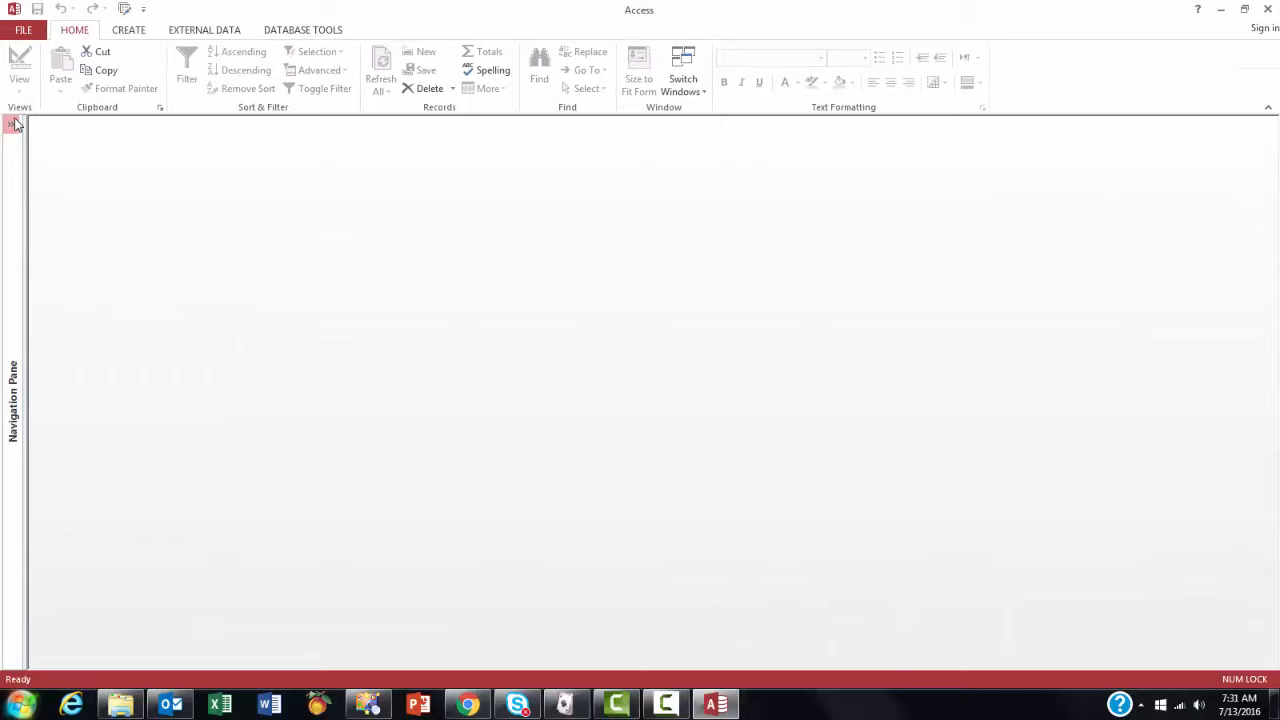
pyautogui.click(15, 124)
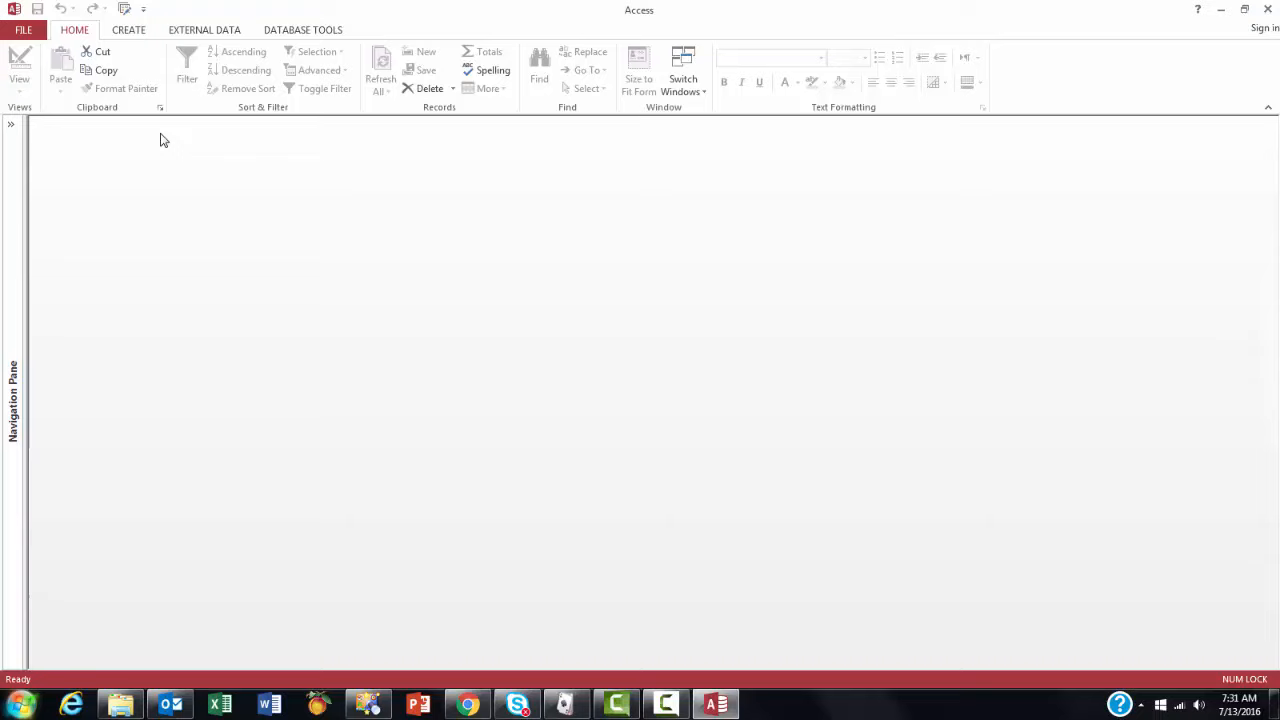